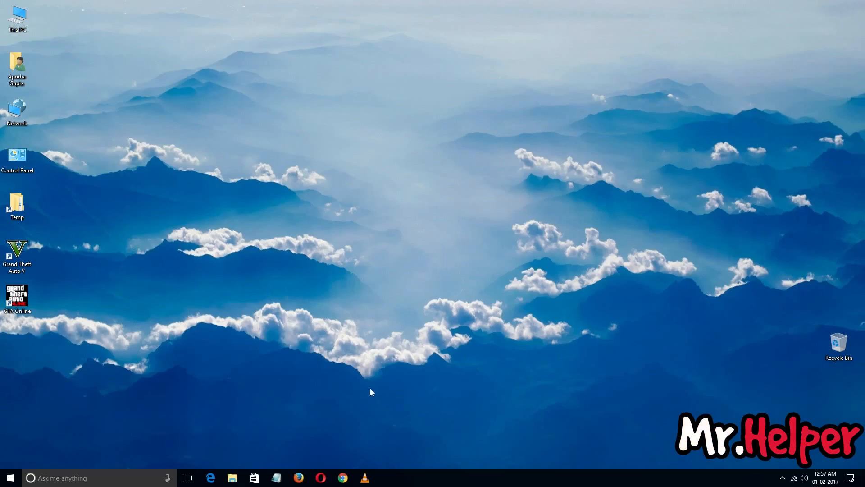
# Launch Chrome and bring up its main menu from the three-dot button
pyautogui.click(343, 477)
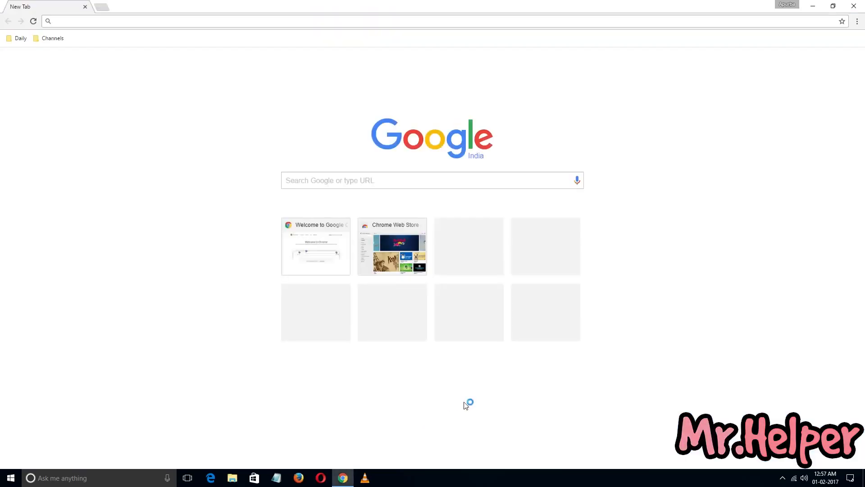
pyautogui.click(859, 20)
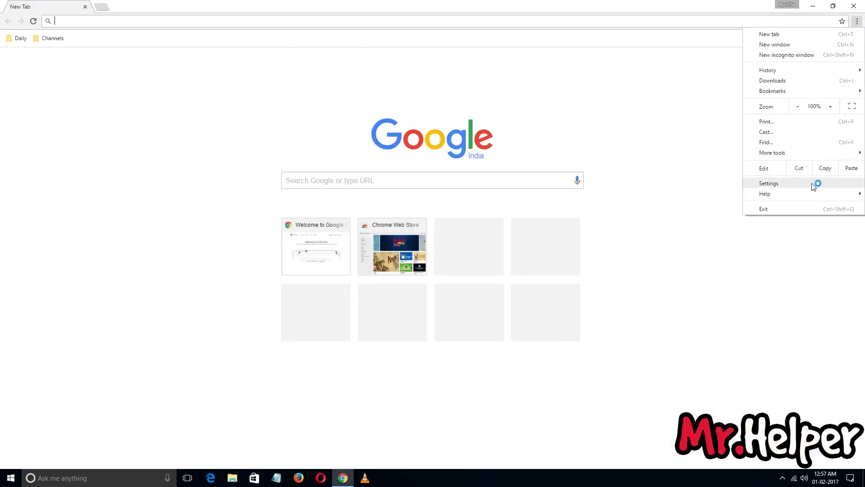
# In Chrome Settings, try the search engine dropdown and switch the default from Google to Bing
pyautogui.click(769, 183)
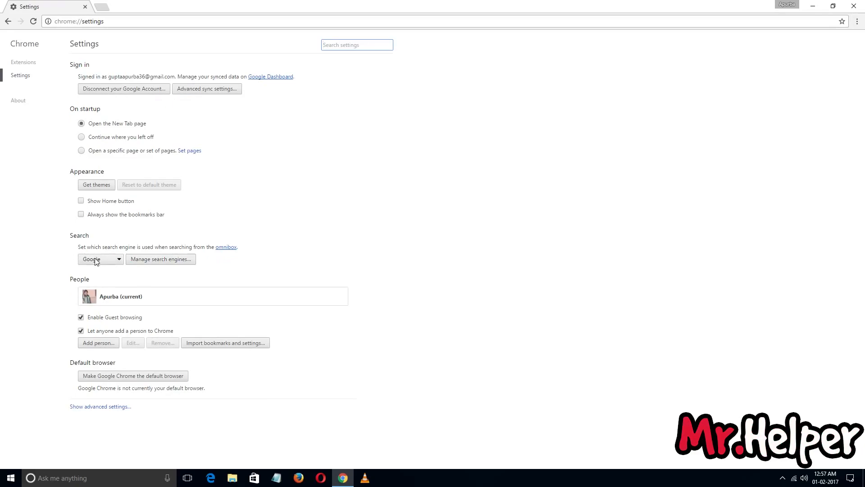
pyautogui.click(100, 259)
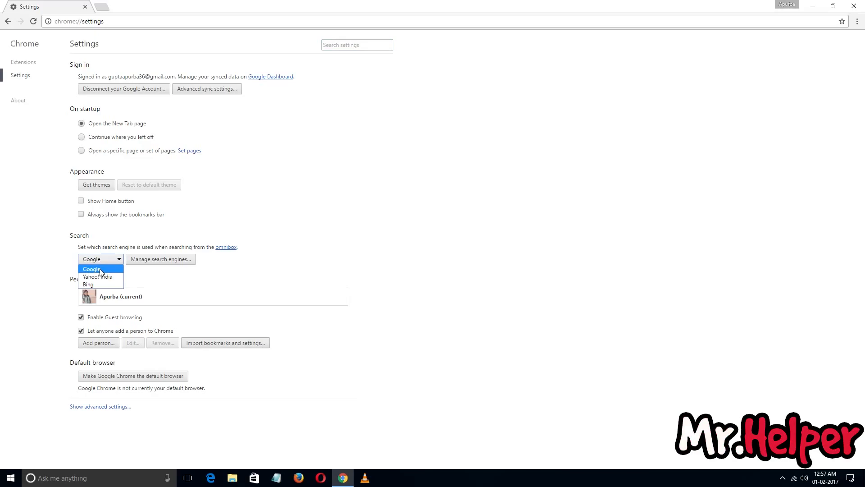
pyautogui.click(92, 268)
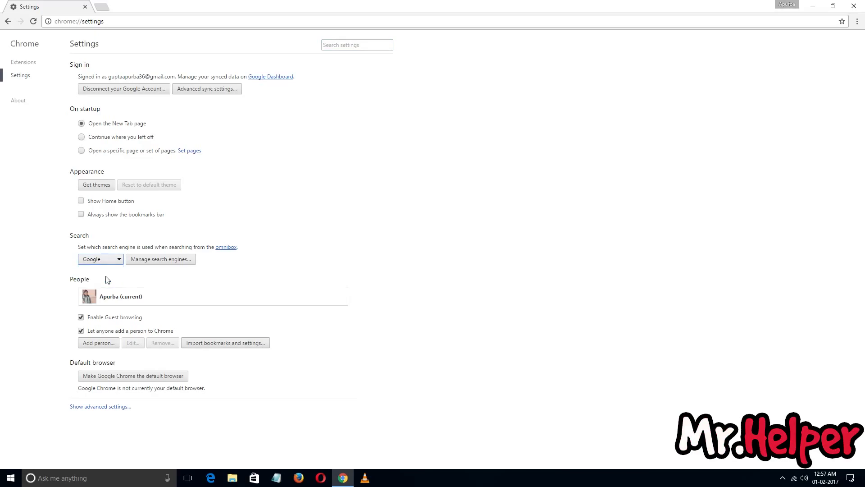
pyautogui.click(100, 258)
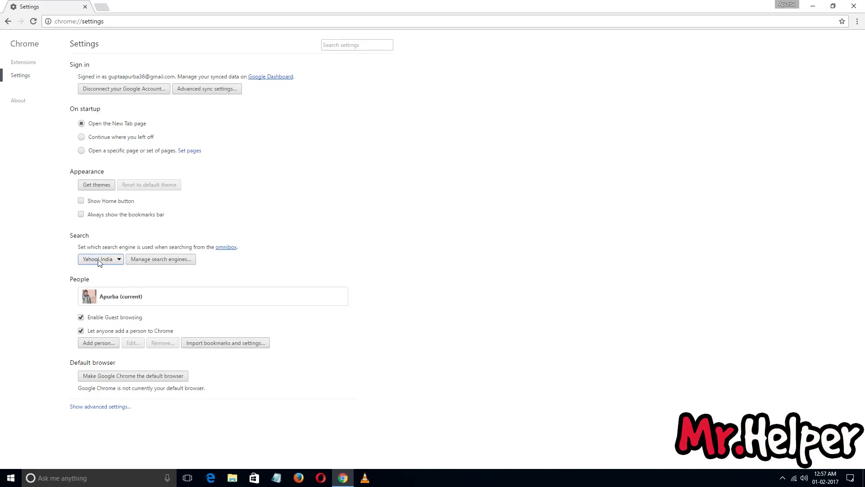
pyautogui.click(100, 258)
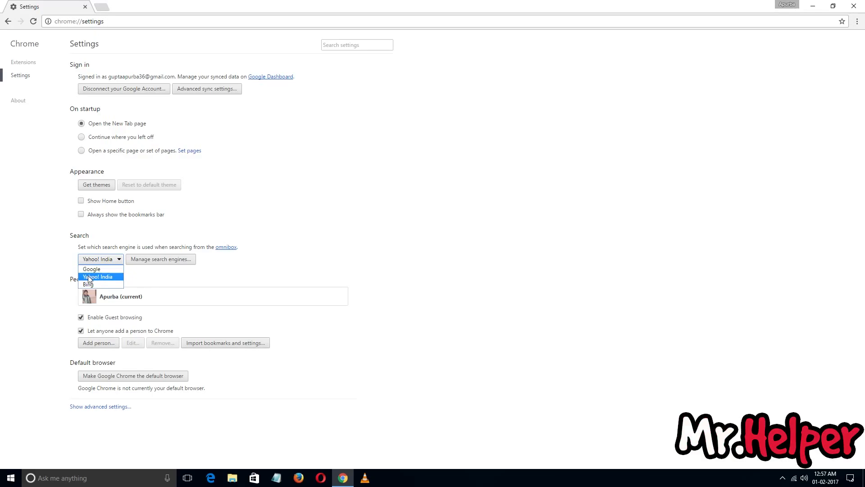
pyautogui.moveTo(89, 283)
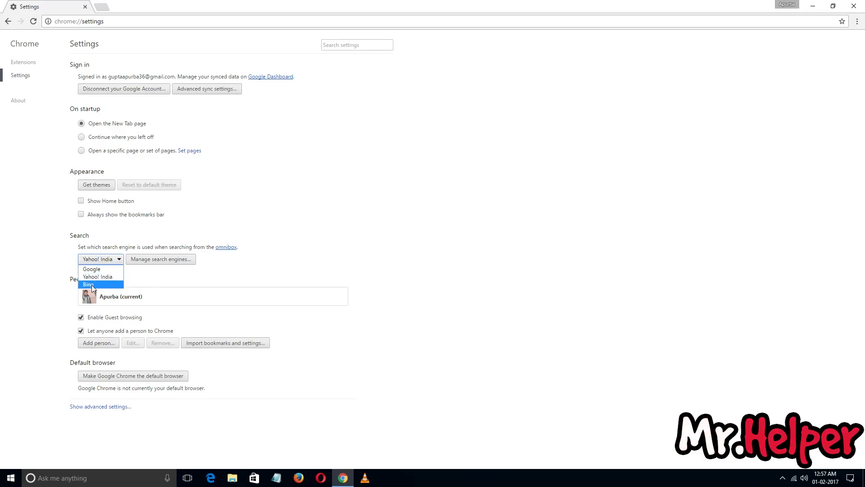
pyautogui.click(88, 284)
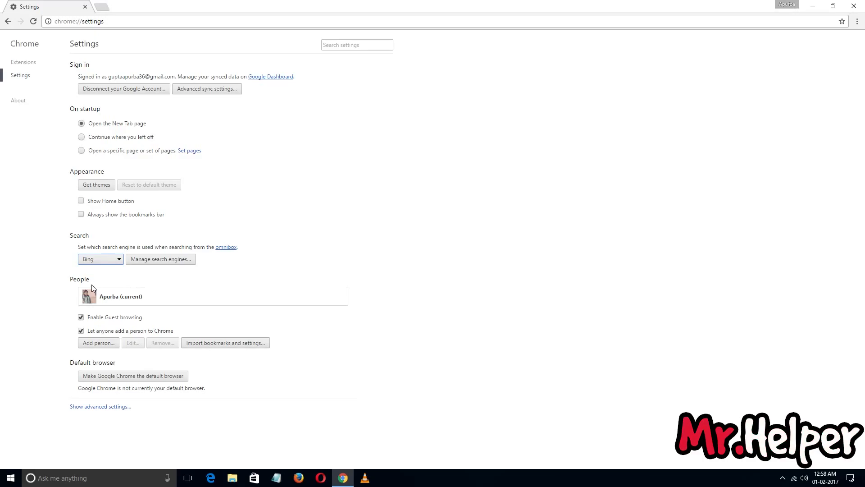
pyautogui.click(100, 259)
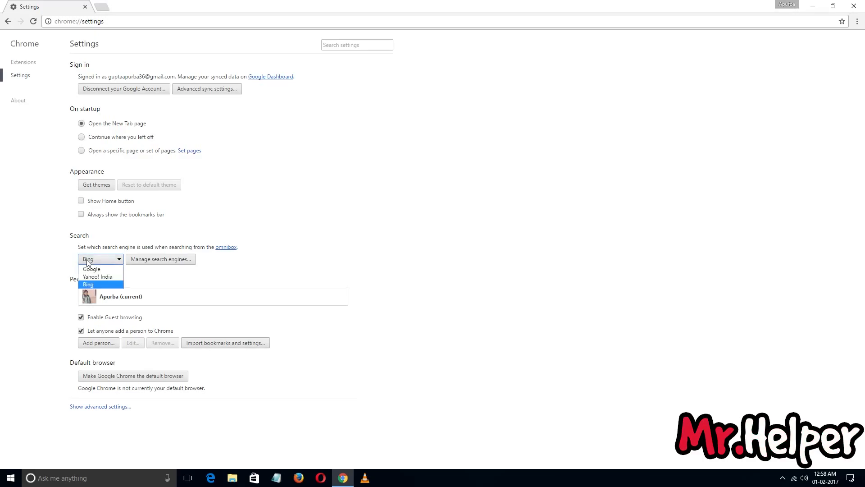
pyautogui.moveTo(92, 269)
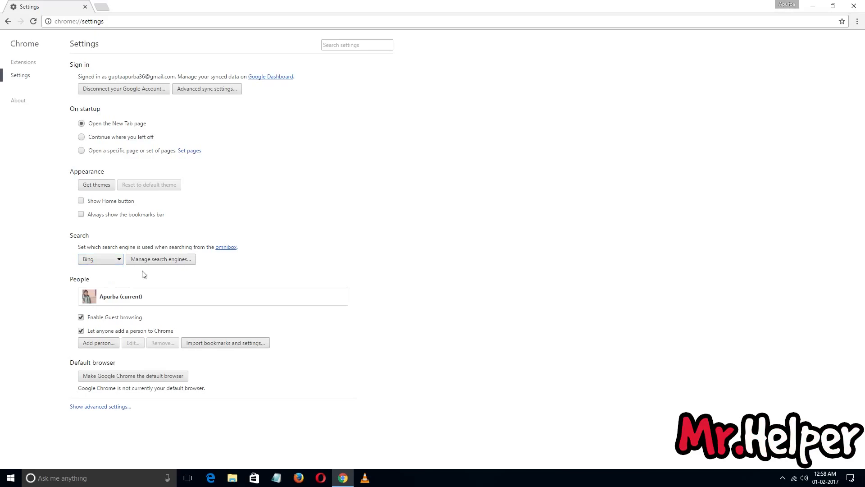
pyautogui.moveTo(145, 265)
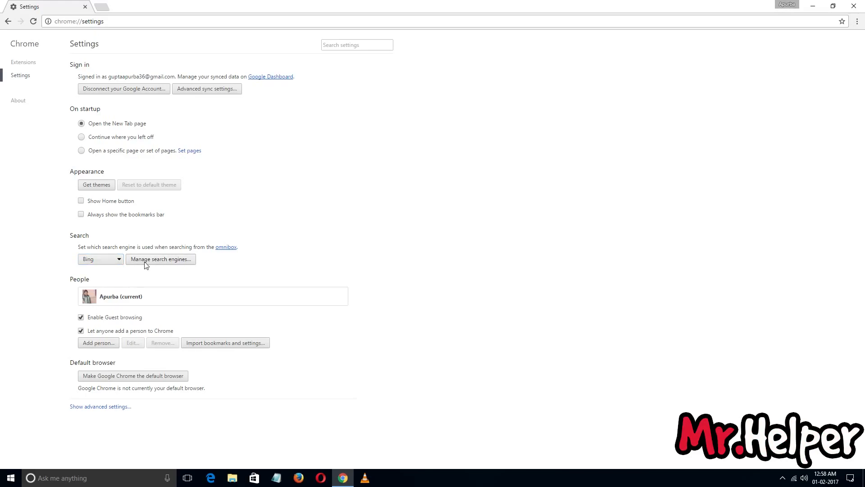
# View the Manage search engines list showing Bing as default and start adding another engine
pyautogui.click(161, 258)
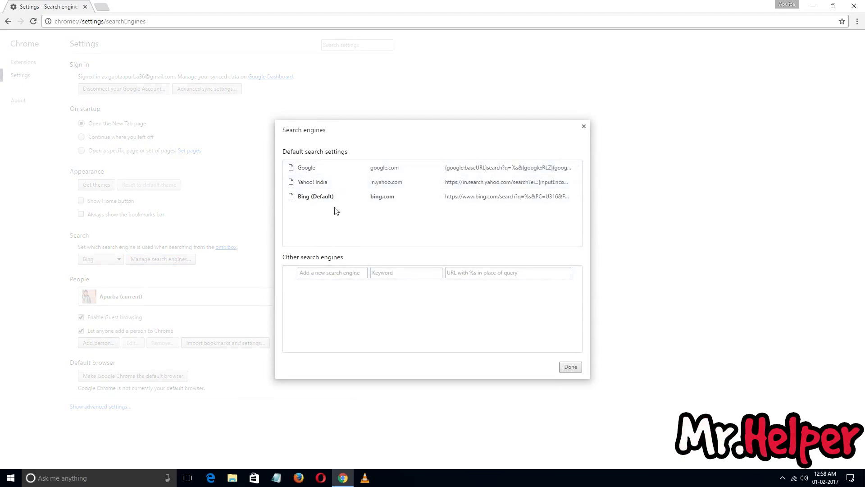
pyautogui.click(330, 273)
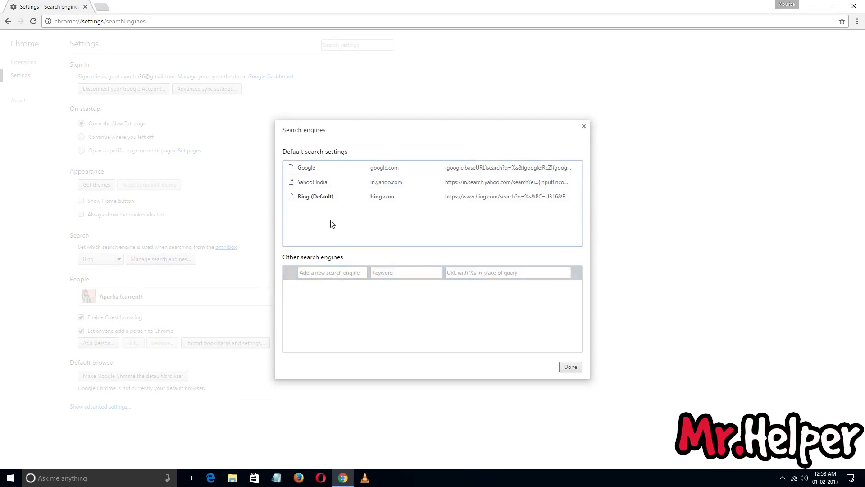
pyautogui.moveTo(331, 251)
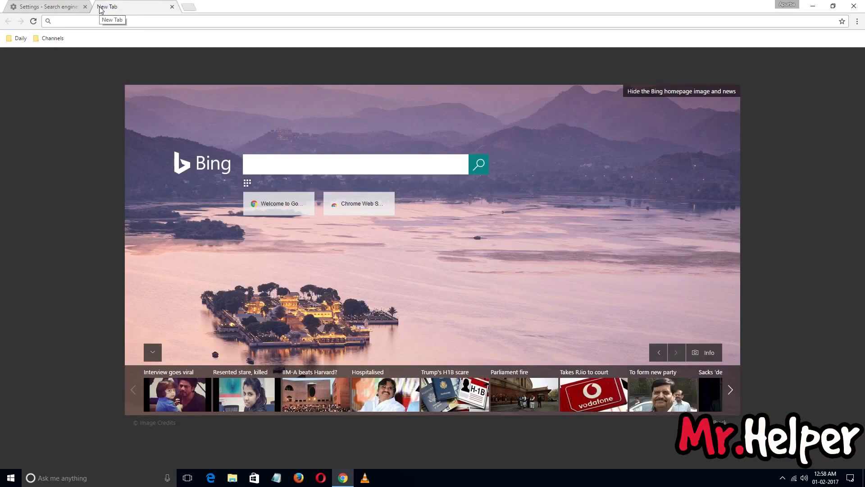
pyautogui.write('youtube.com')
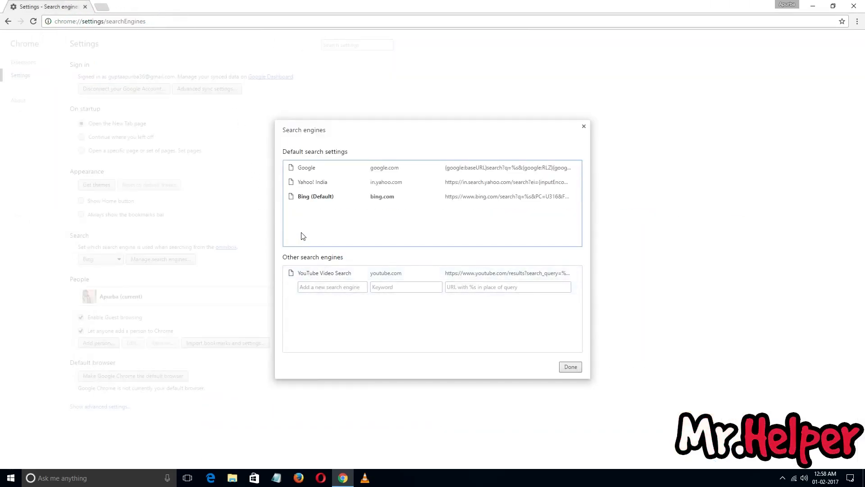
pyautogui.moveTo(324, 272)
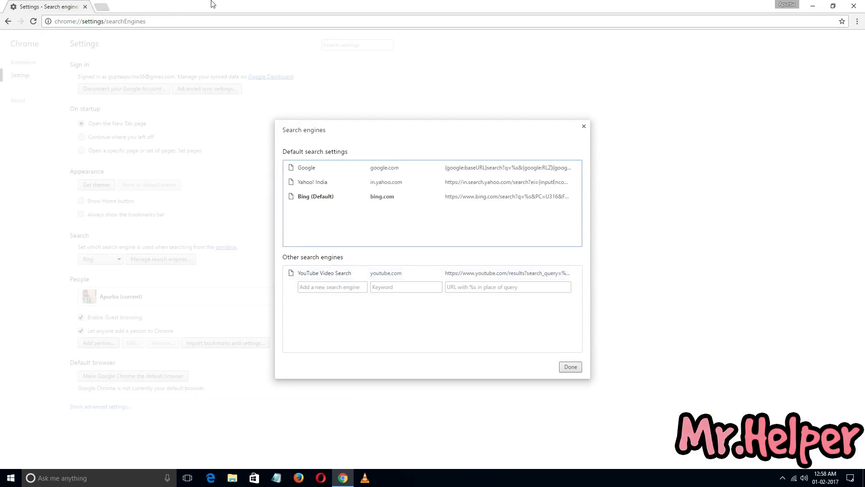
pyautogui.moveTo(221, 36)
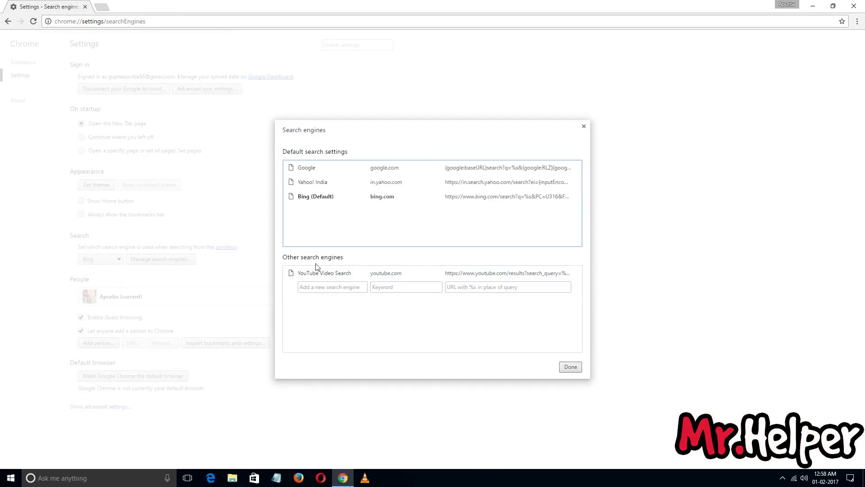
pyautogui.moveTo(324, 272)
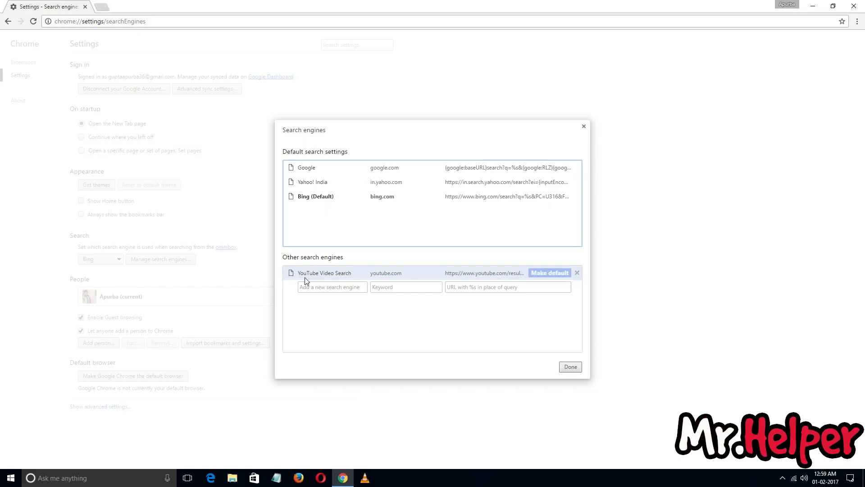
pyautogui.moveTo(302, 268)
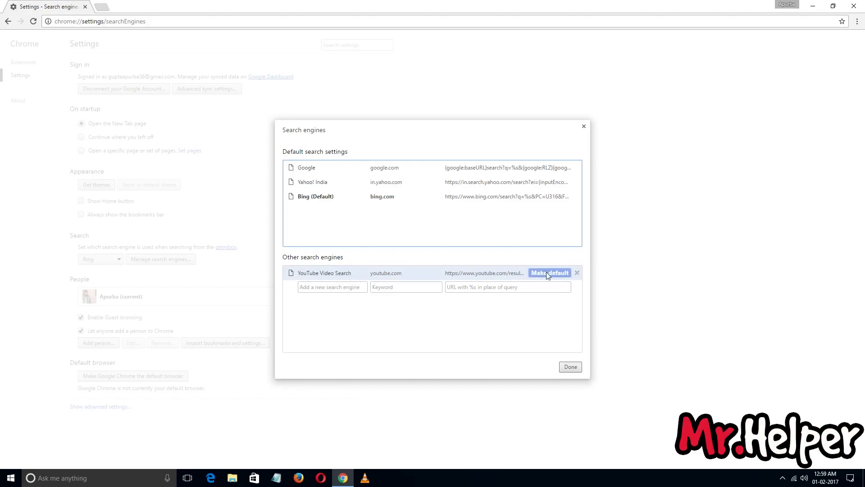
# Make YouTube Video Search the default search engine
pyautogui.click(550, 272)
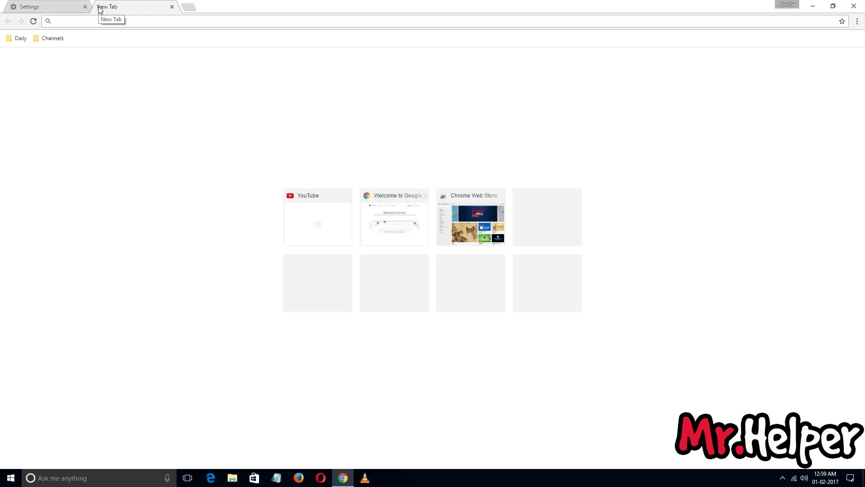
# Search 'Mr.' from the address bar via YouTube, then close the results tab
pyautogui.write('Mr.')
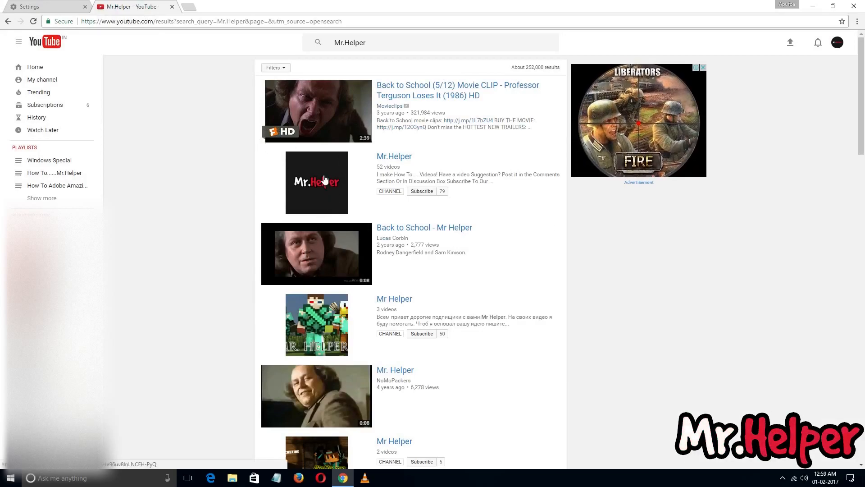
pyautogui.moveTo(336, 55)
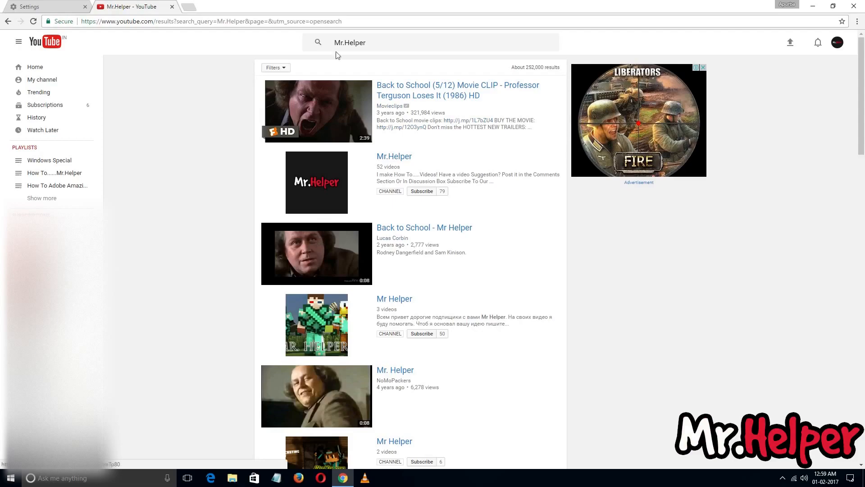
pyautogui.moveTo(283, 119)
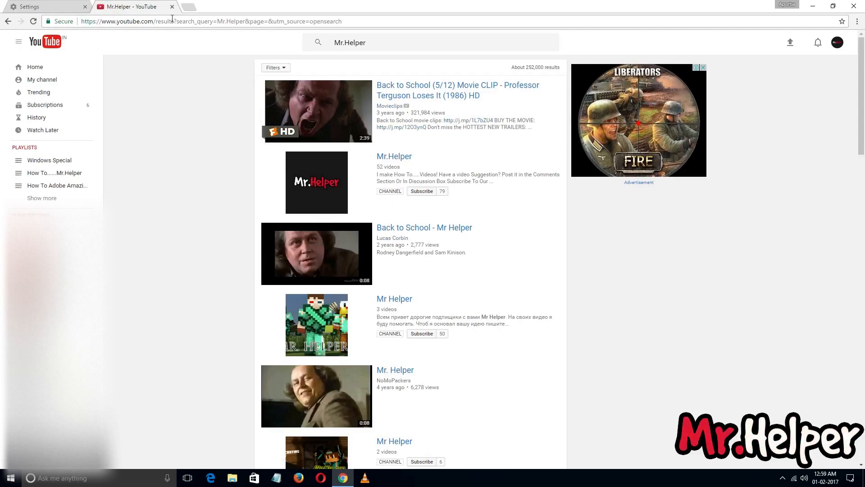
pyautogui.click(42, 7)
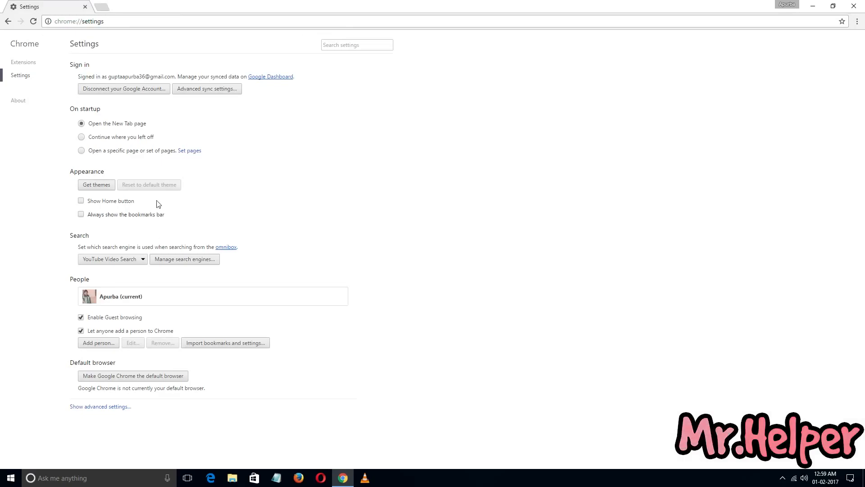
pyautogui.moveTo(100, 8)
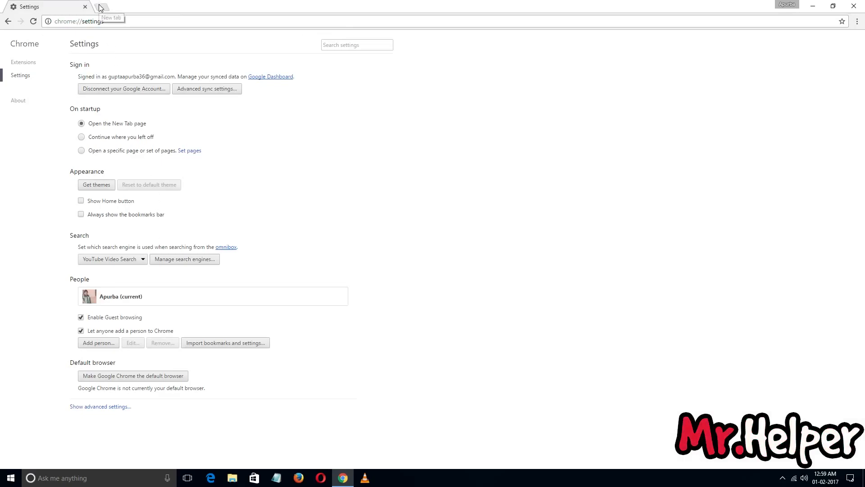
pyautogui.click(110, 6)
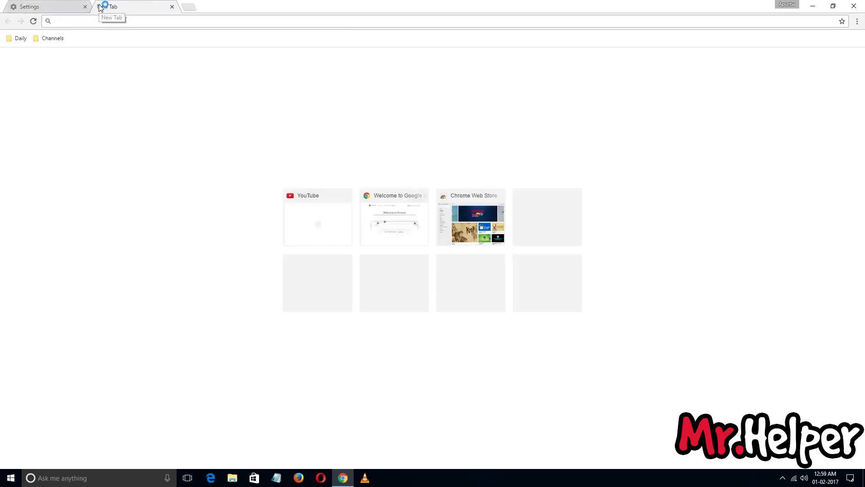
pyautogui.write('ask')
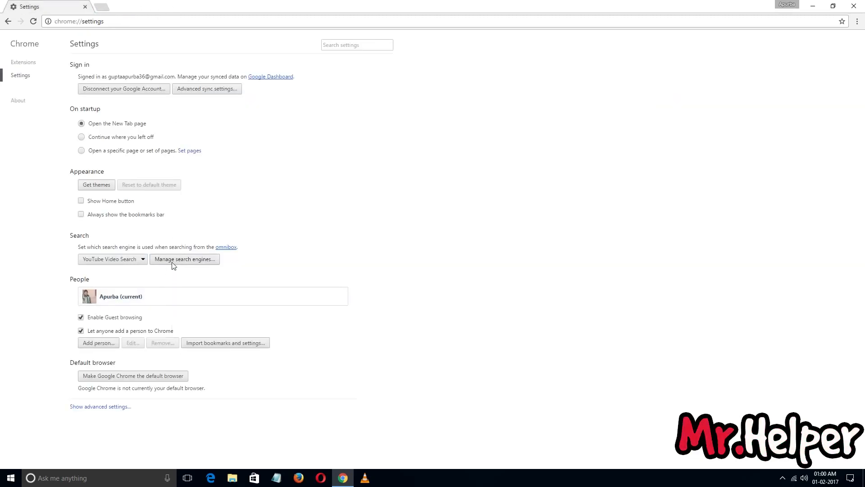
# Make Ask Search the default engine and test it with 'Mr.H' in a new tab
pyautogui.click(184, 259)
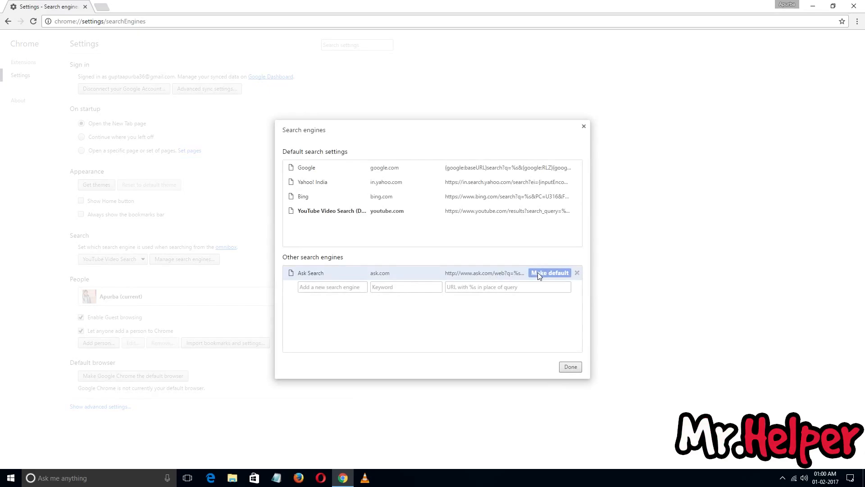
pyautogui.click(549, 273)
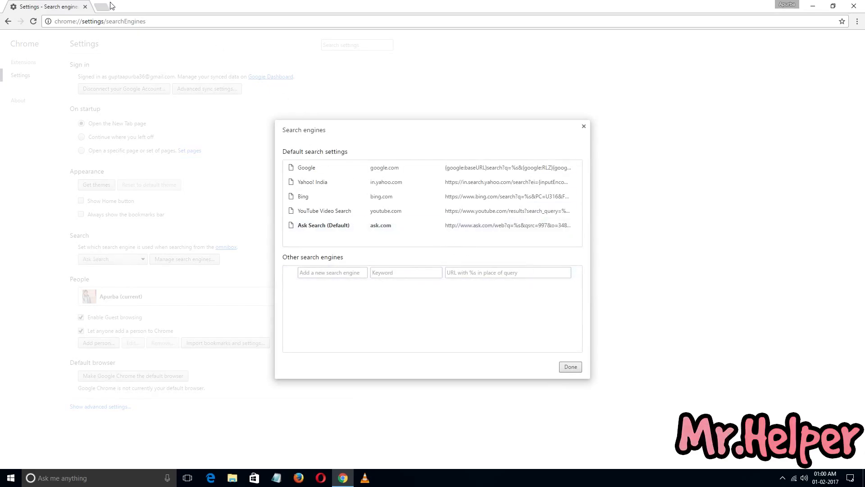
pyautogui.click(132, 6)
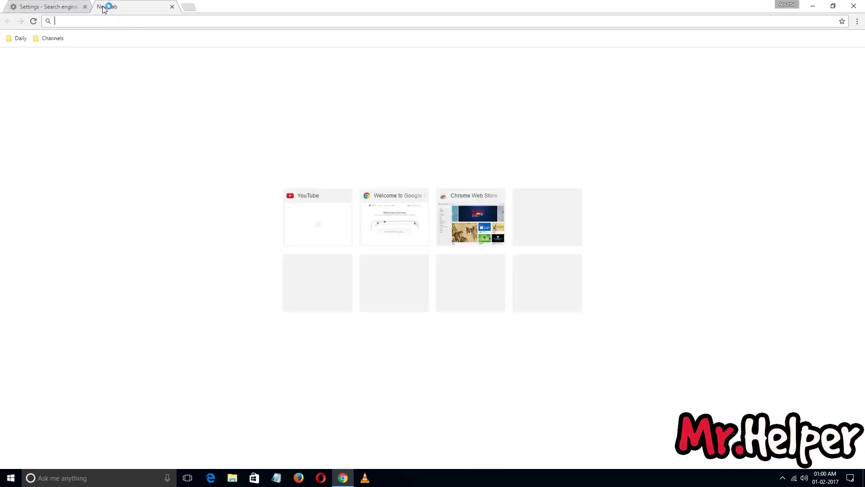
pyautogui.moveTo(108, 6)
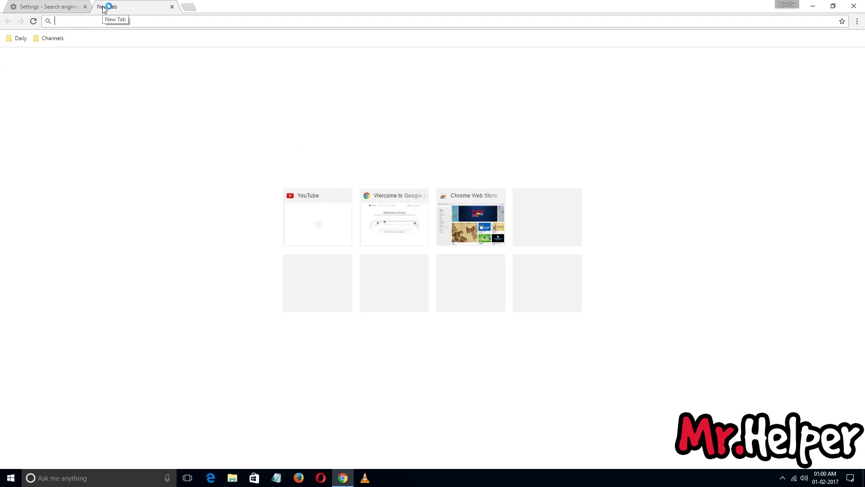
pyautogui.write('Mr.H')
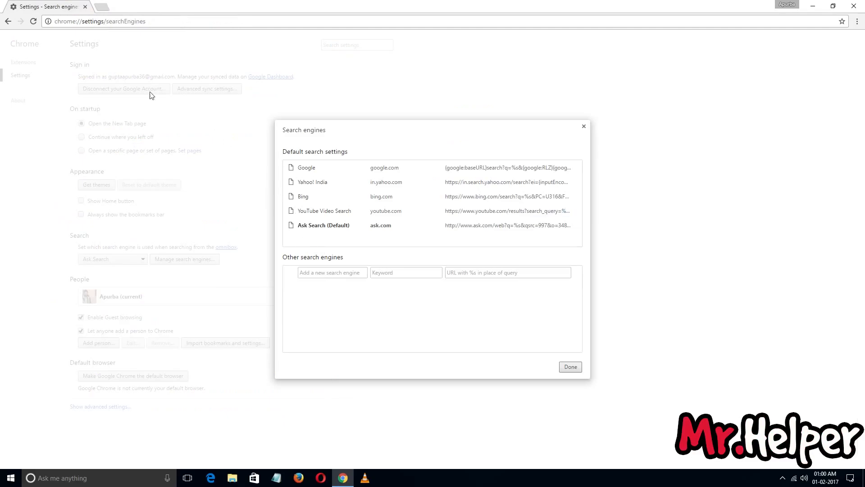
pyautogui.moveTo(120, 75)
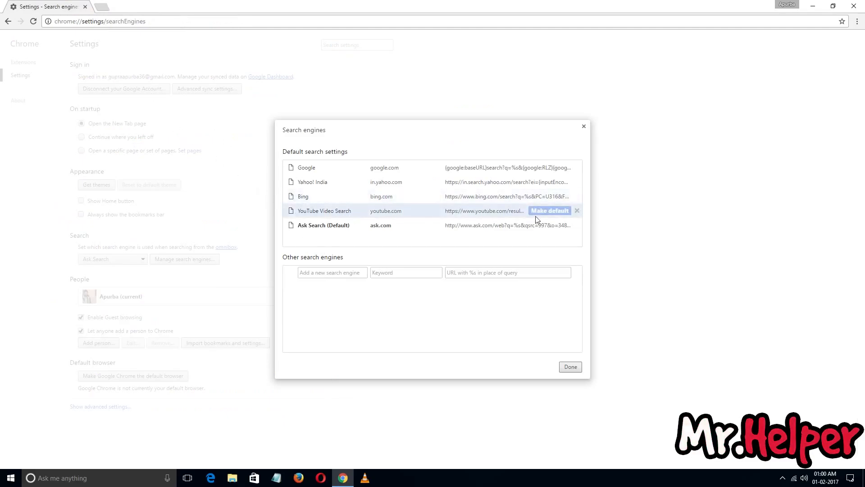
pyautogui.moveTo(577, 210)
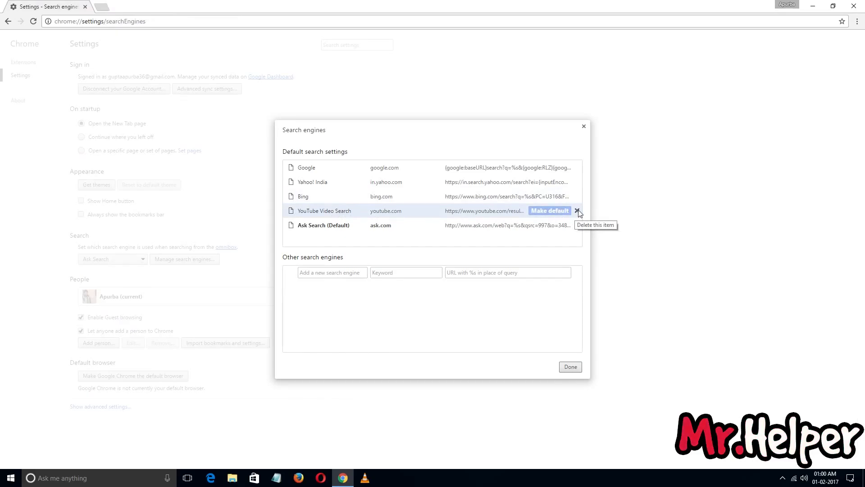
# Delete YouTube Video Search and Ask Search, restore Google as default, and close the list with Done
pyautogui.click(578, 211)
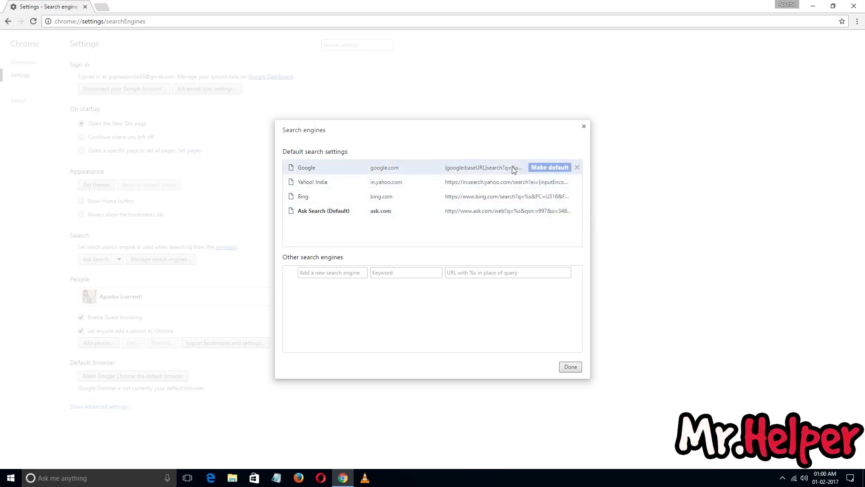
pyautogui.moveTo(316, 169)
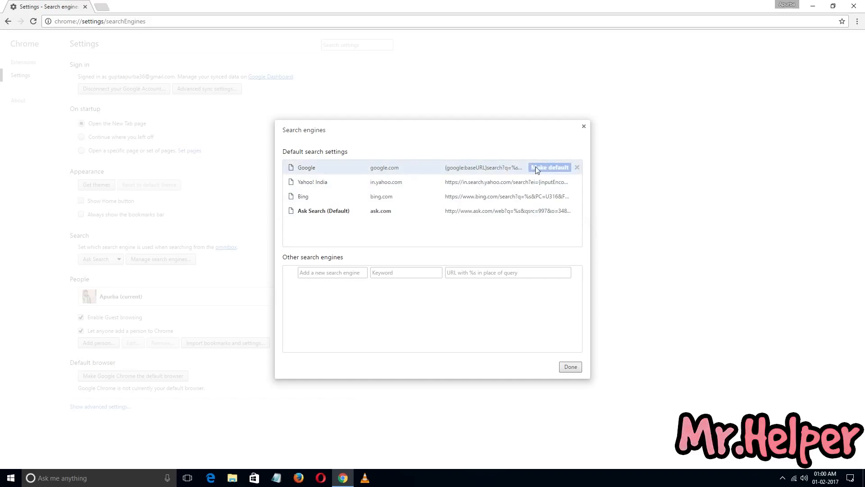
pyautogui.click(549, 168)
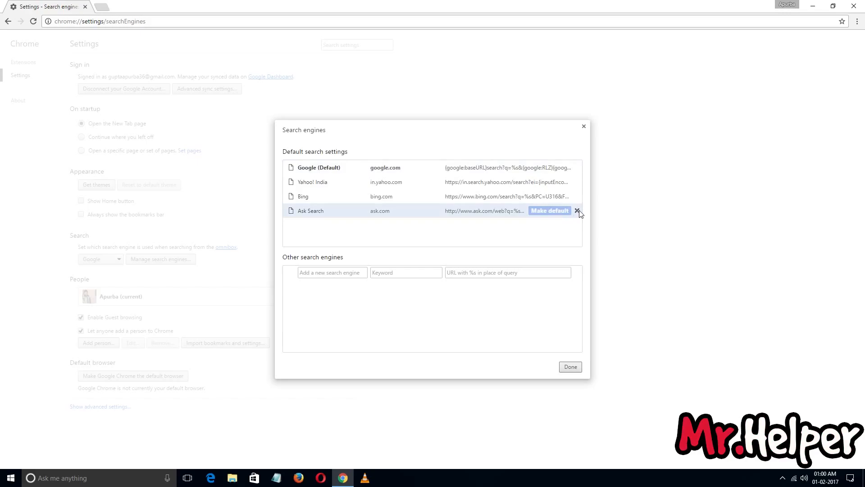
pyautogui.click(577, 211)
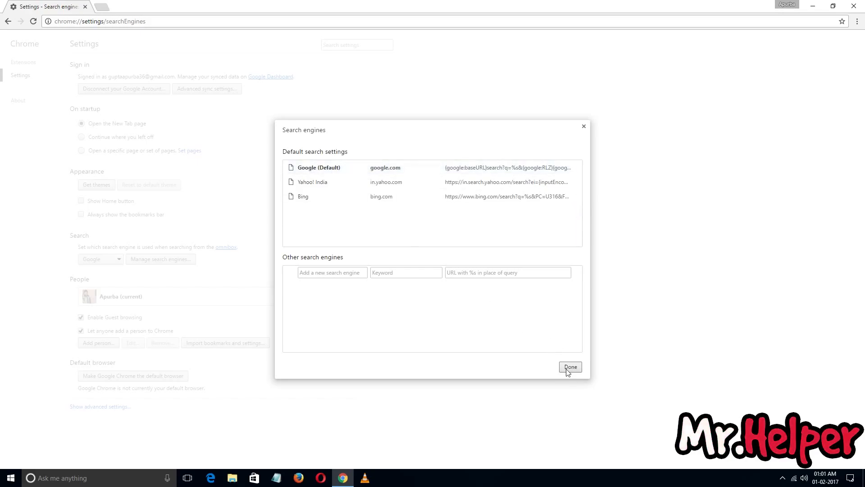
pyautogui.click(570, 367)
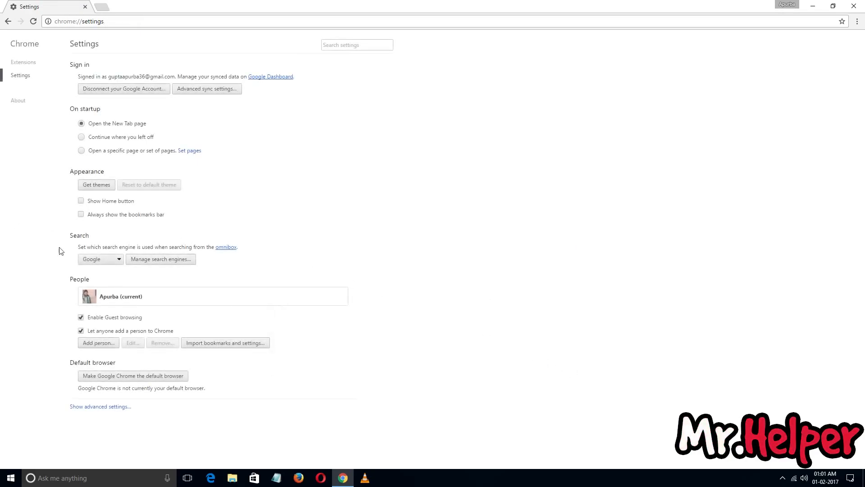
# Minimize the Chrome window to show the desktop
pyautogui.click(100, 258)
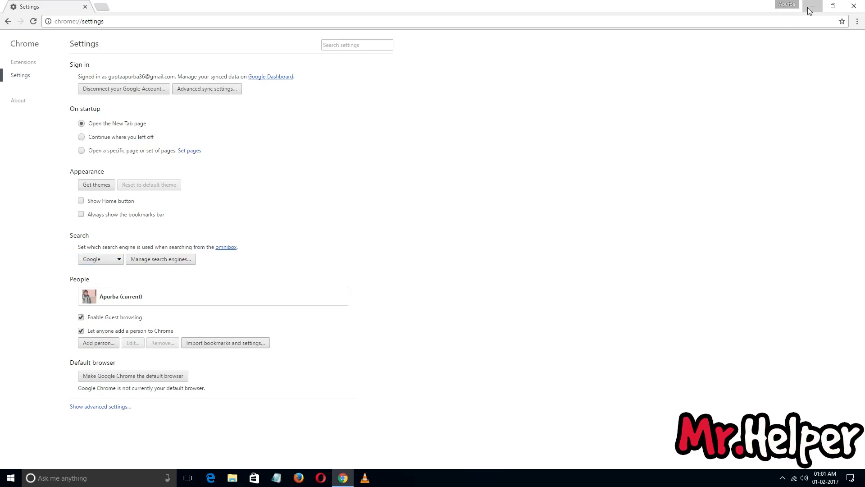
pyautogui.click(811, 7)
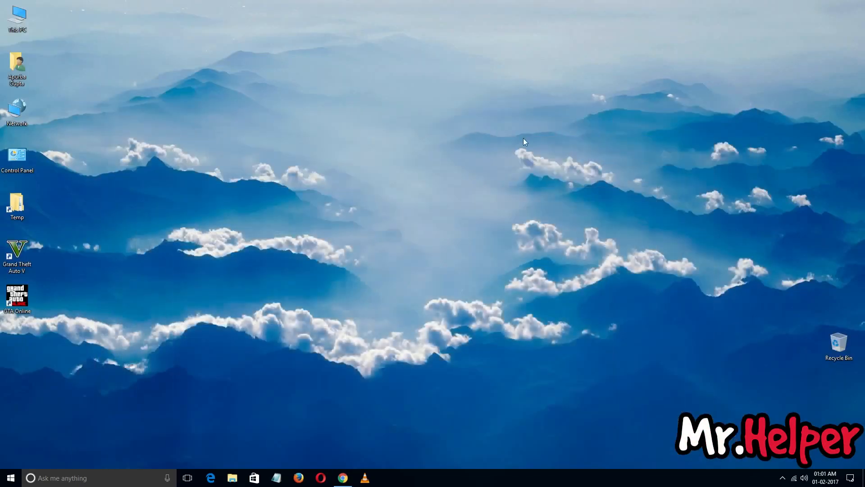
pyautogui.moveTo(339, 437)
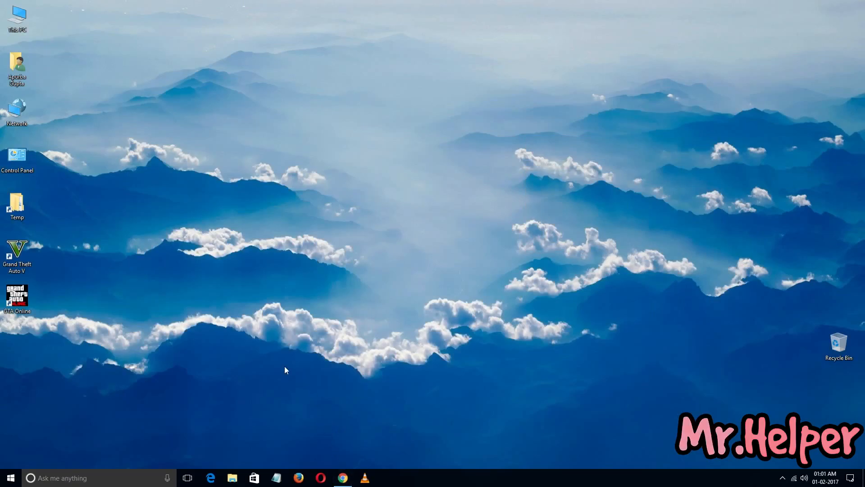
pyautogui.moveTo(287, 375)
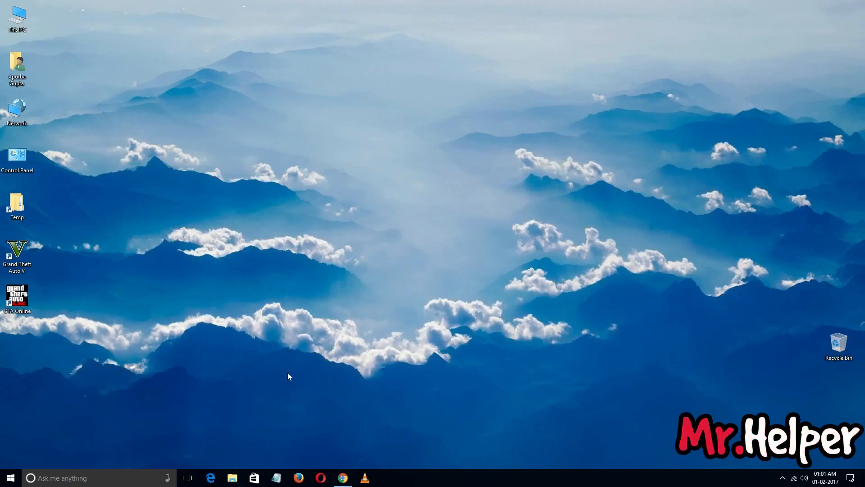